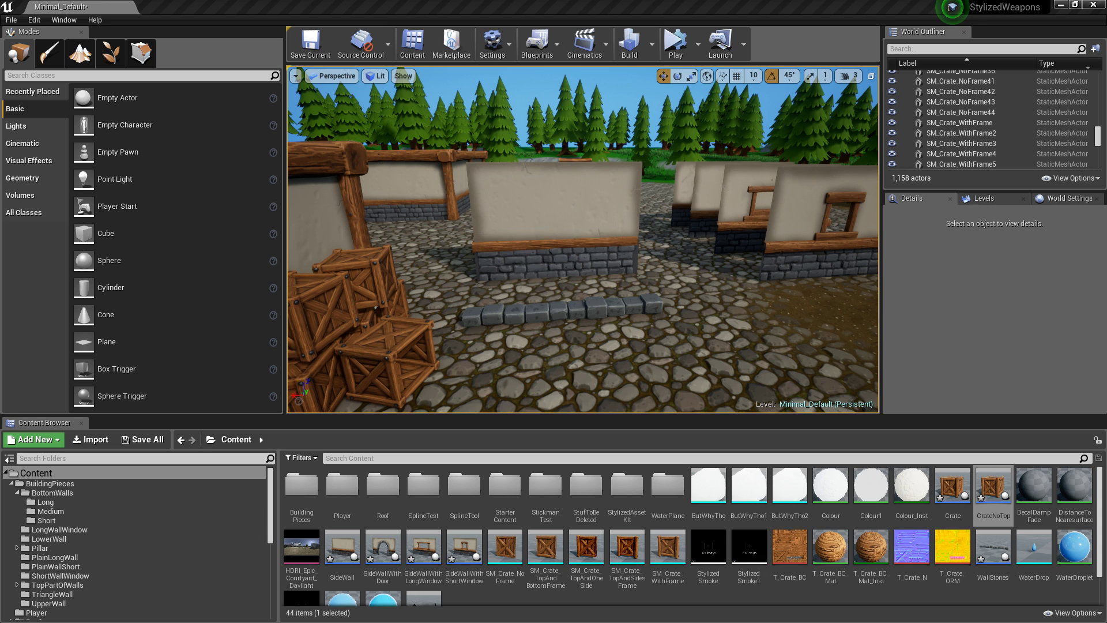
{"action": "mouse_move", "coordinate": [451, 42]}
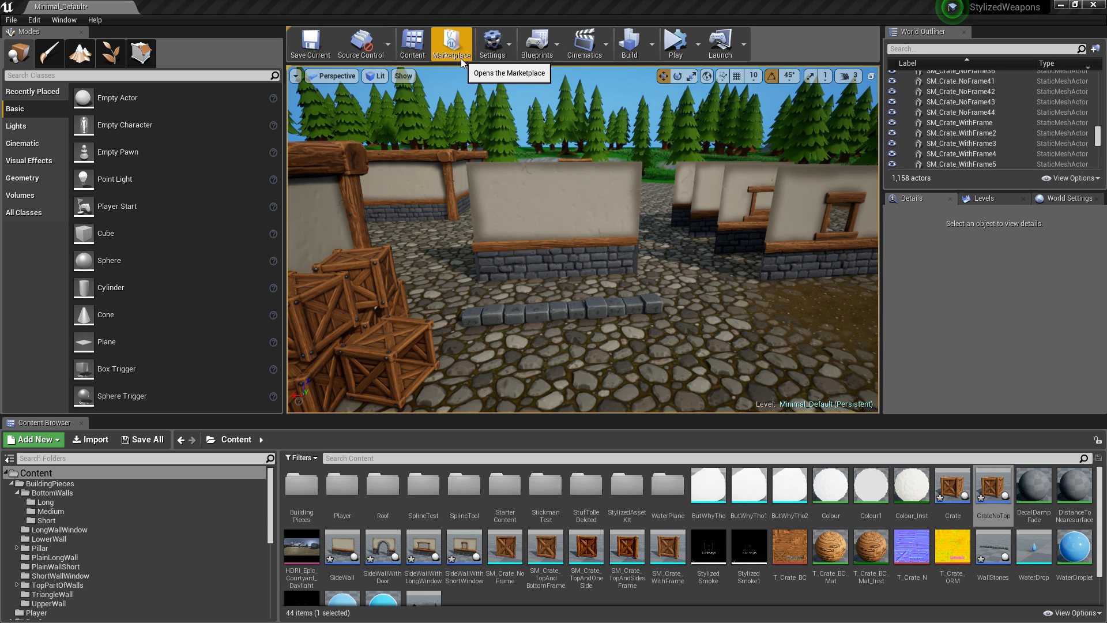
- Drop the WallStones Blueprint in front of the timber house wall as WallStones3
{"action": "left_click", "coordinate": [554, 191]}
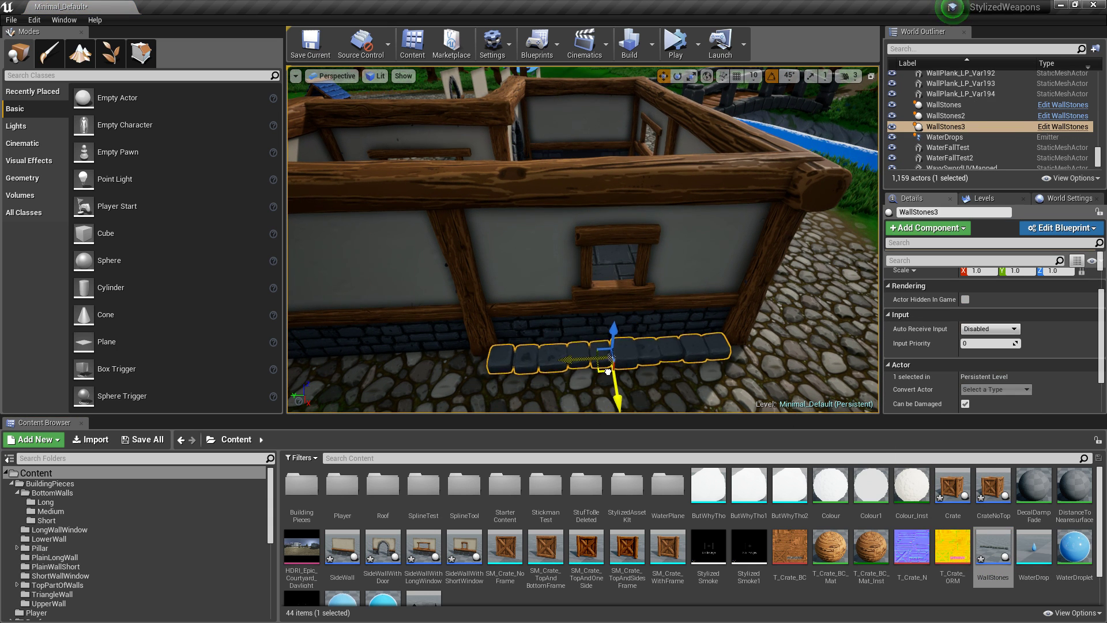
- Pan the viewport back to the row of white walls, now 1,160 actors
{"action": "left_click_drag", "start_coordinate": [611, 359], "coordinate": [619, 342]}
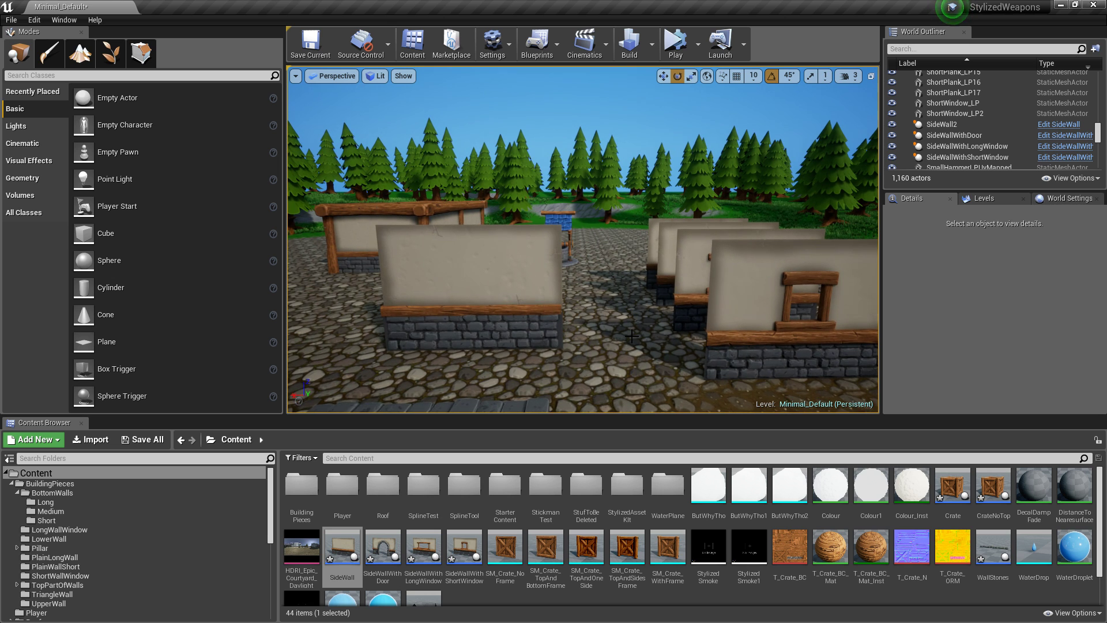
- Convert the ten selected floor stones into FloorStoneLP_164_Blueprint in the Content folder
{"action": "left_click", "coordinate": [448, 315]}
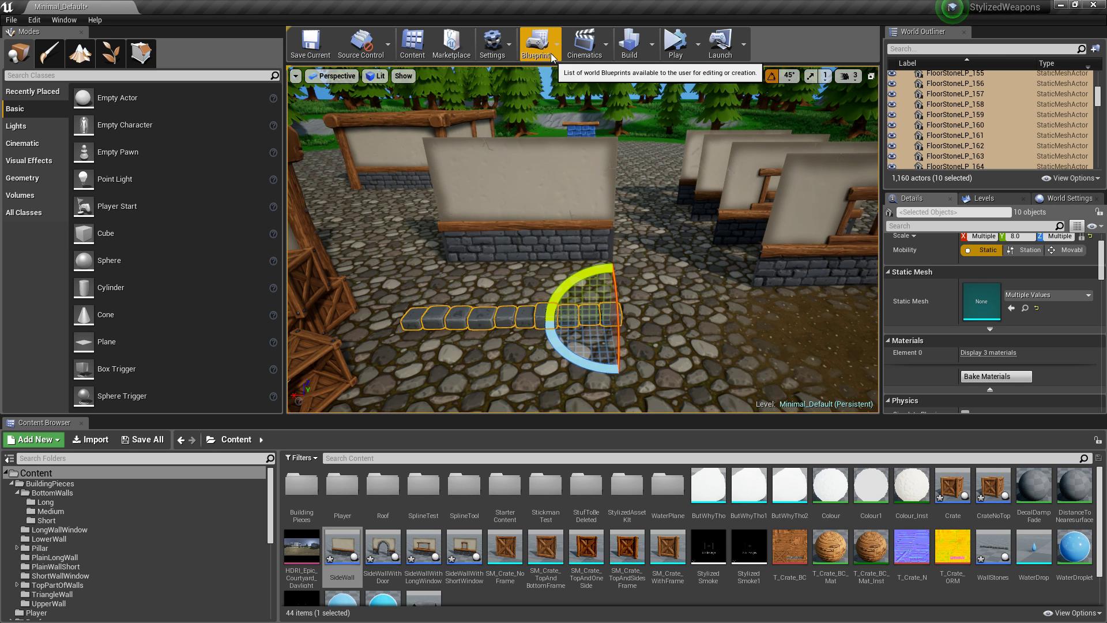
{"action": "left_click", "coordinate": [537, 42]}
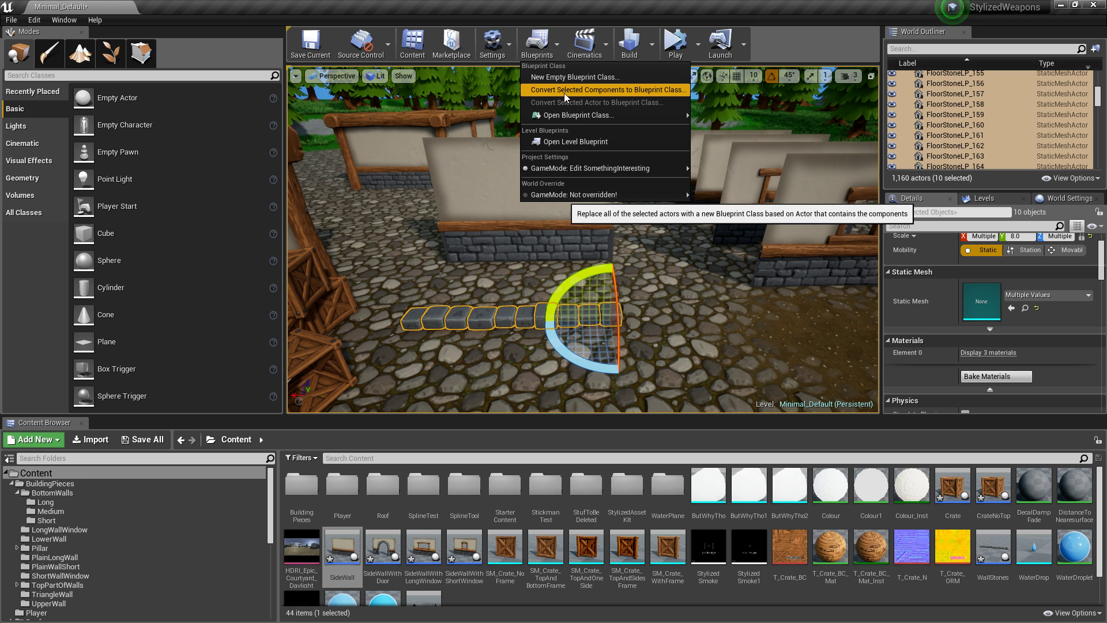
{"action": "left_click", "coordinate": [608, 89]}
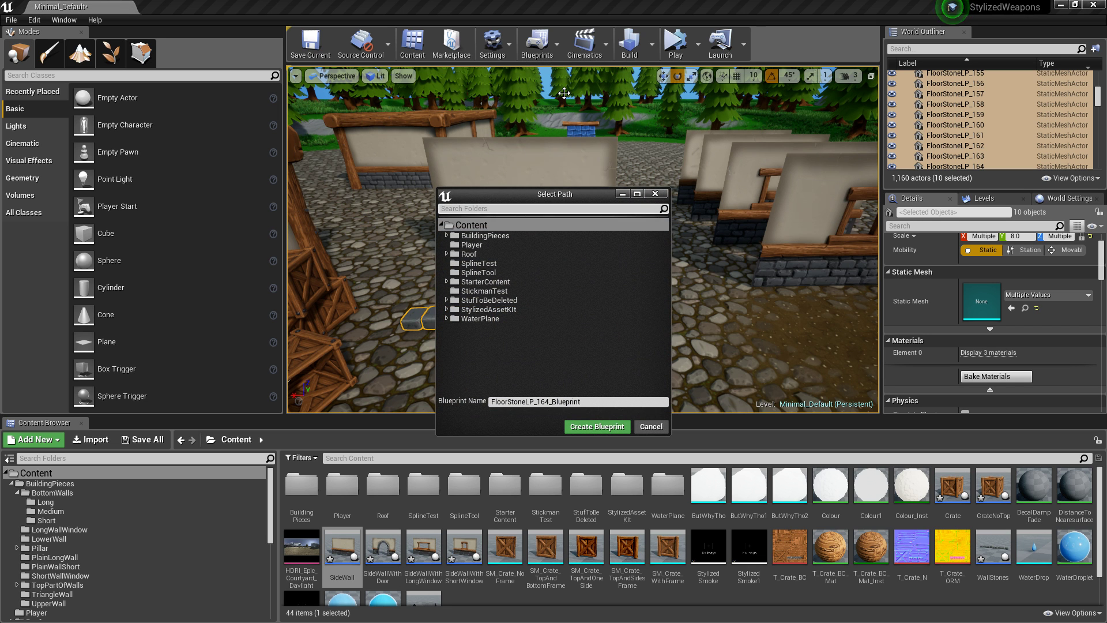
{"action": "left_click", "coordinate": [597, 426]}
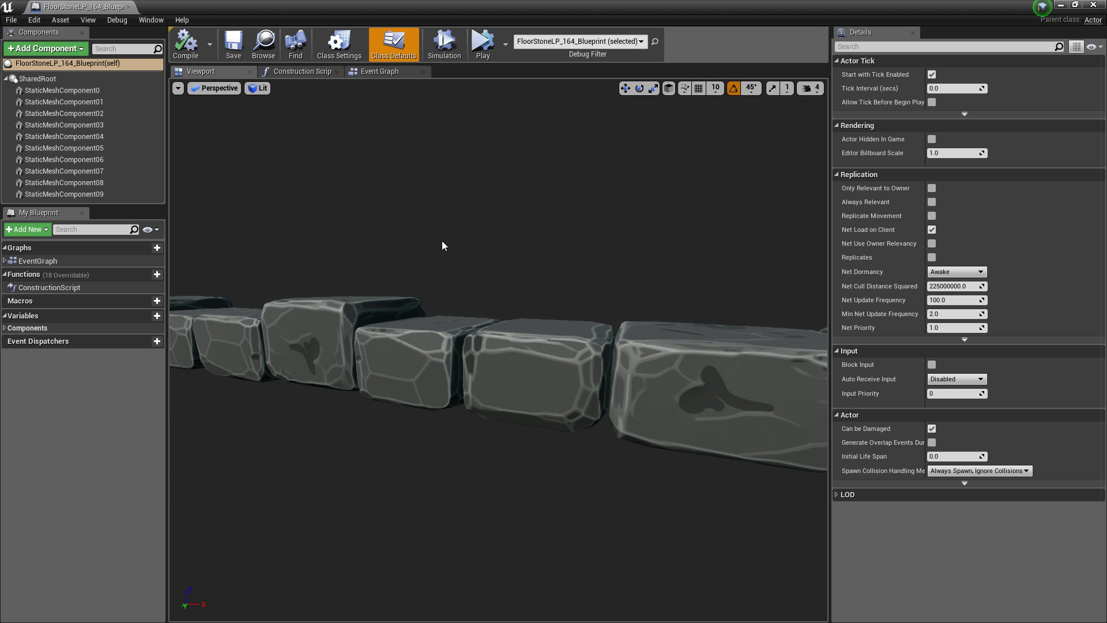
- Select the stone components in the blueprint's Viewport preview to reposition the pivot
{"action": "left_click", "coordinate": [63, 160]}
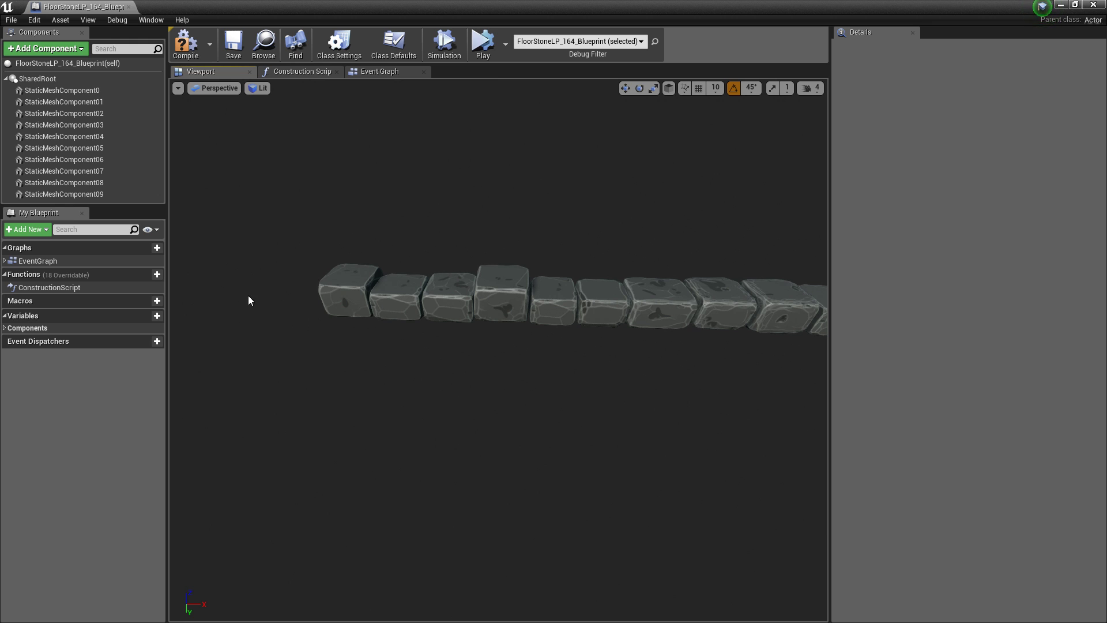
{"action": "left_click", "coordinate": [52, 90]}
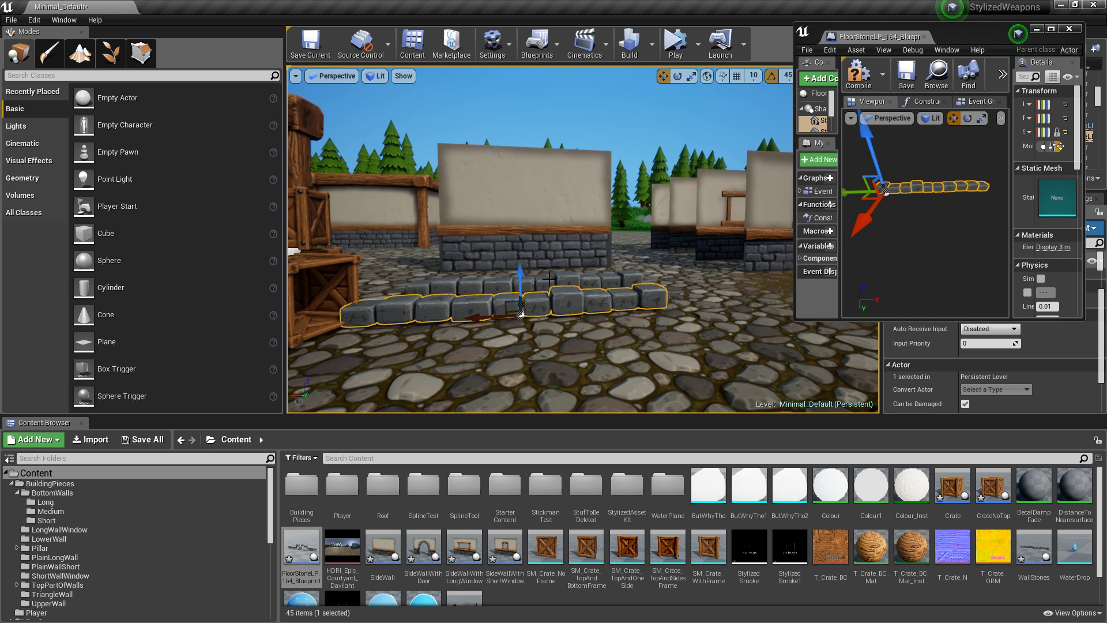
- Select the three wall meshes and open the Blueprints conversion menu
{"action": "left_click", "coordinate": [1069, 31]}
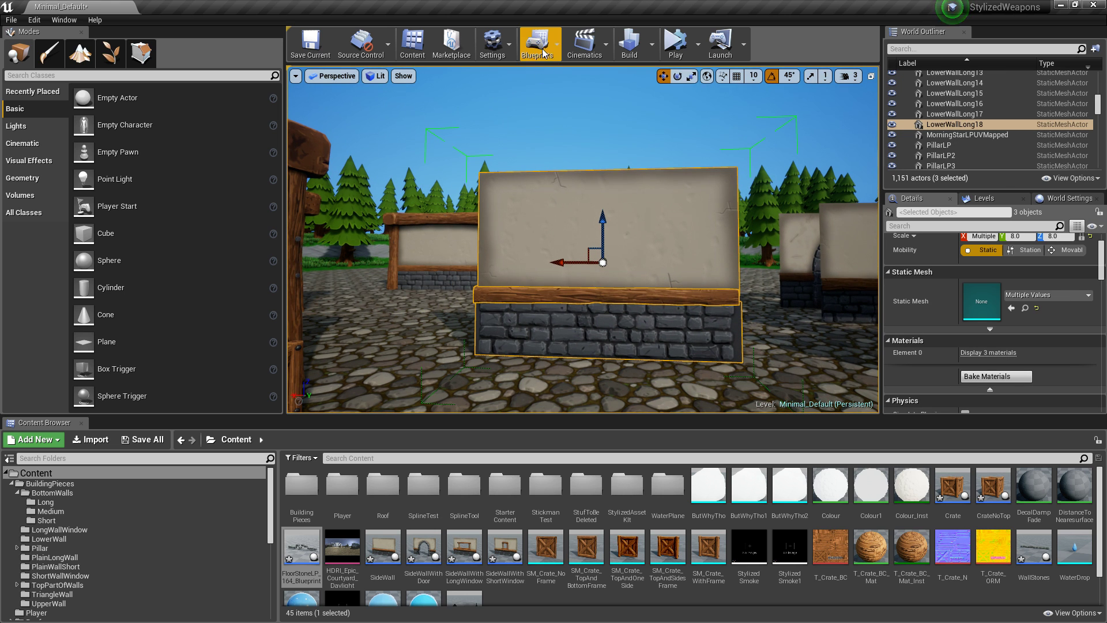
{"action": "left_click", "coordinate": [537, 43]}
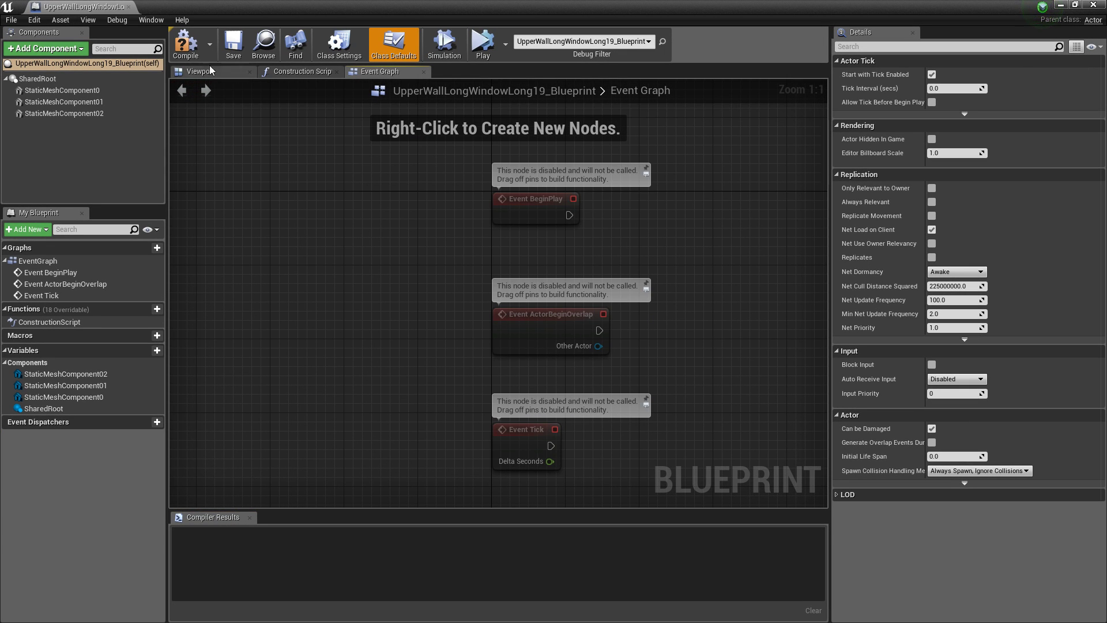
- Preview the UpperWallLongWindowLong19 blueprint's components, then return to the level editor
{"action": "left_click", "coordinate": [200, 71]}
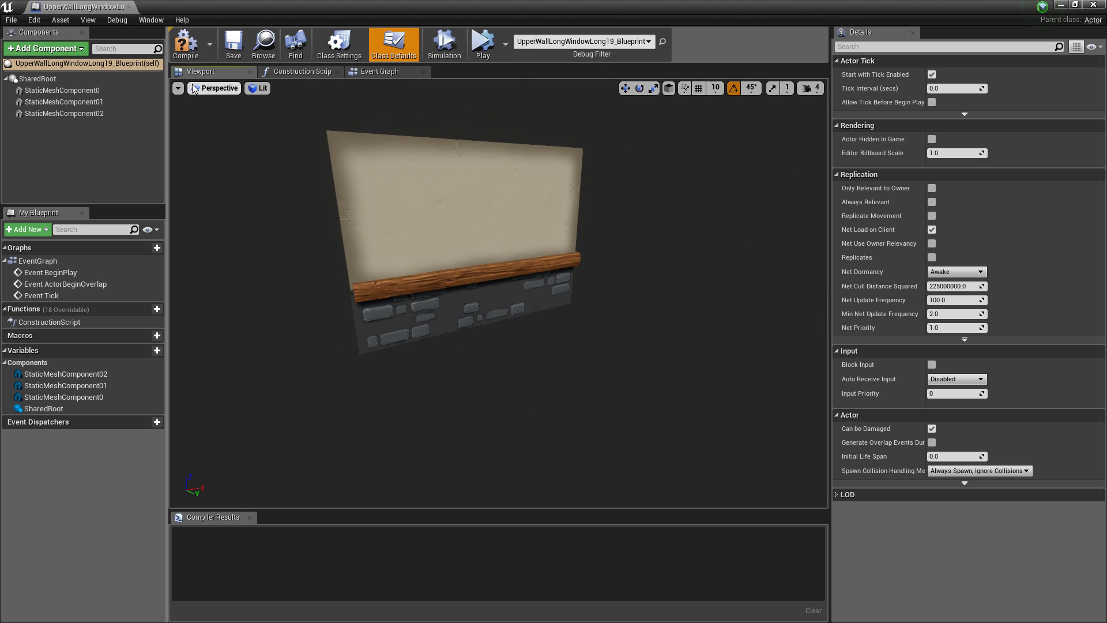
{"action": "left_click", "coordinate": [185, 43]}
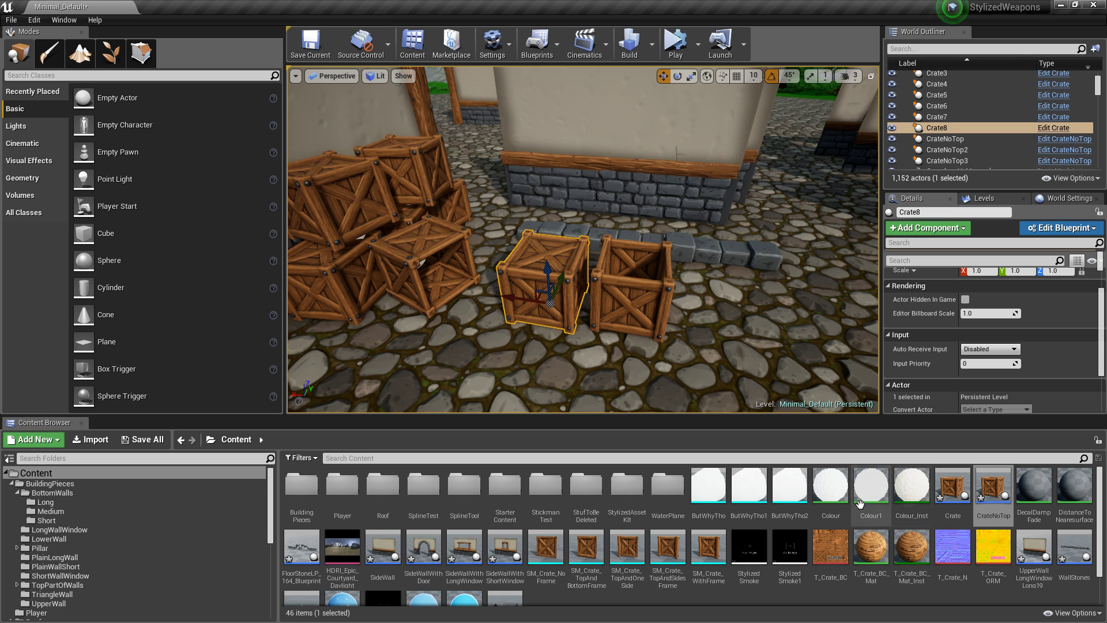
{"action": "mouse_move", "coordinate": [899, 491]}
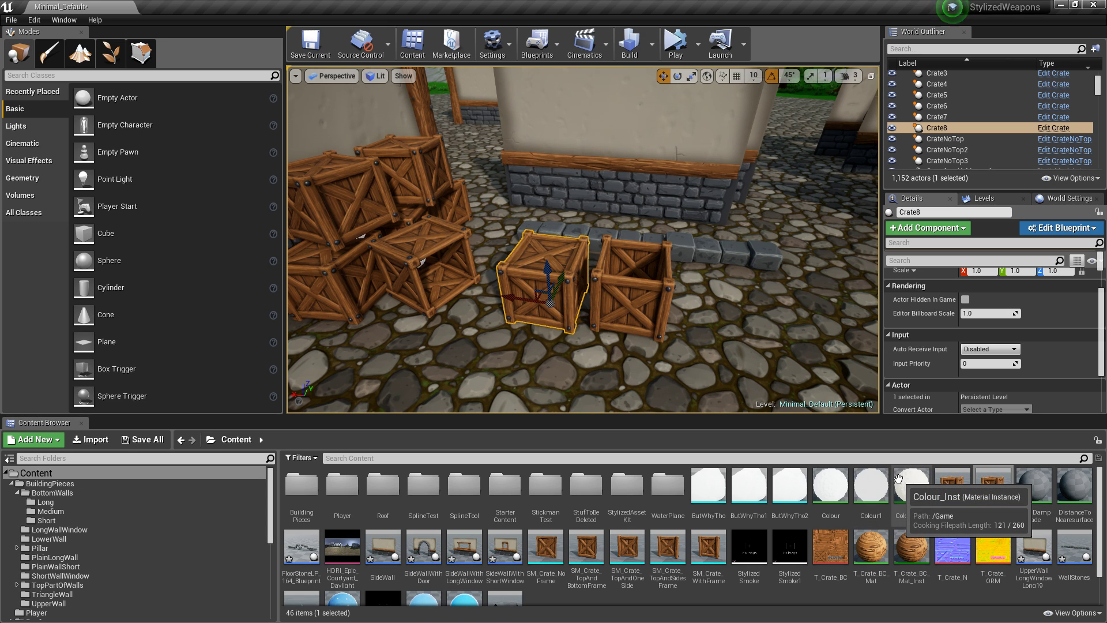